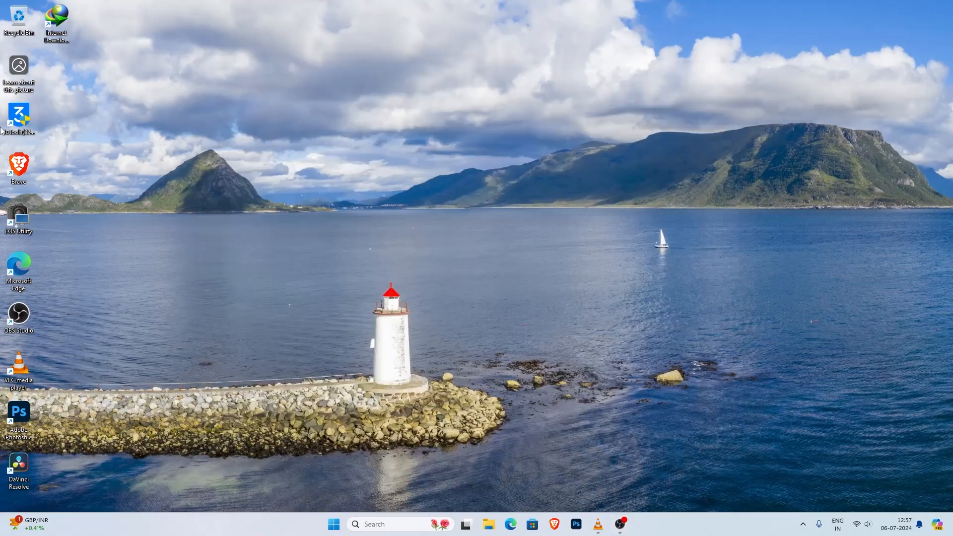
{"action": "mouse_move", "coordinate": [18, 263]}
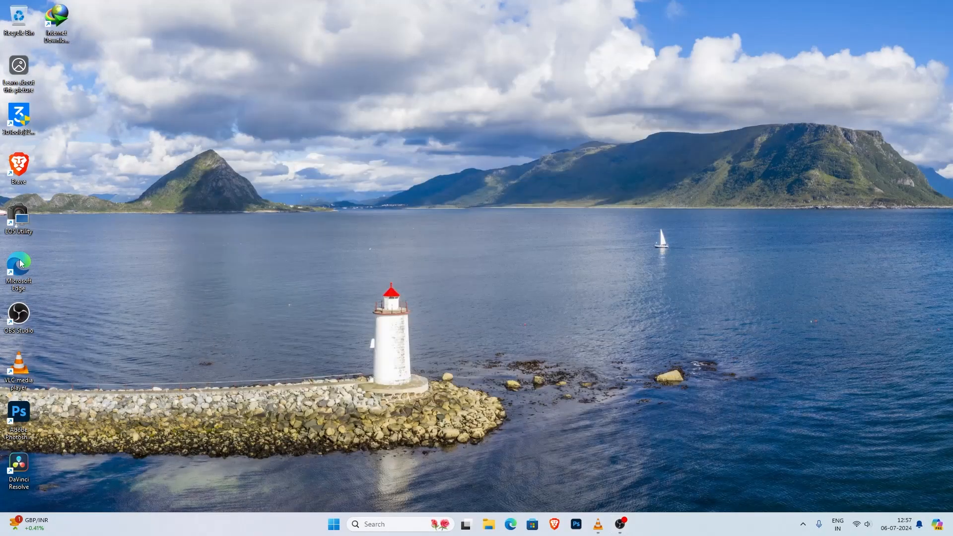
- Move the DaVinci Resolve shortcut to the centre and launch it, dismissing the MFPlat.DLL error
{"action": "left_click_drag", "start_coordinate": [19, 468], "coordinate": [282, 319]}
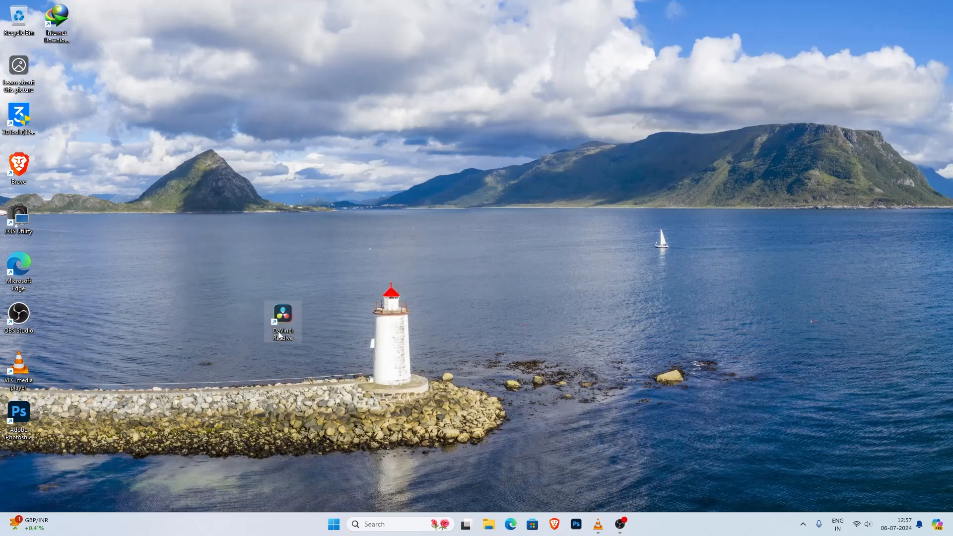
{"action": "double_click", "coordinate": [283, 316]}
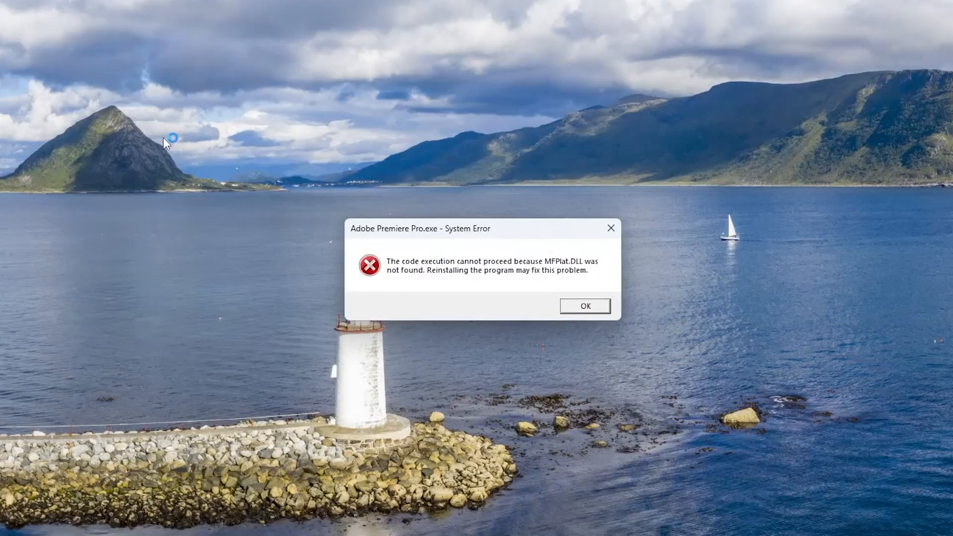
{"action": "left_click", "coordinate": [584, 306]}
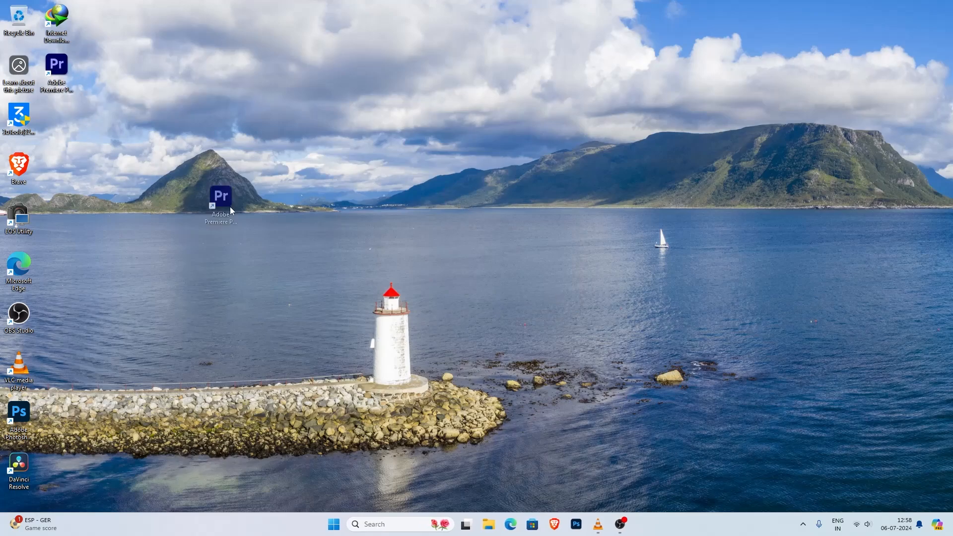
- Launch Premiere Pro and DaVinci Resolve, dismiss both MFPlat.DLL errors, and return the shortcut left
{"action": "double_click", "coordinate": [220, 196]}
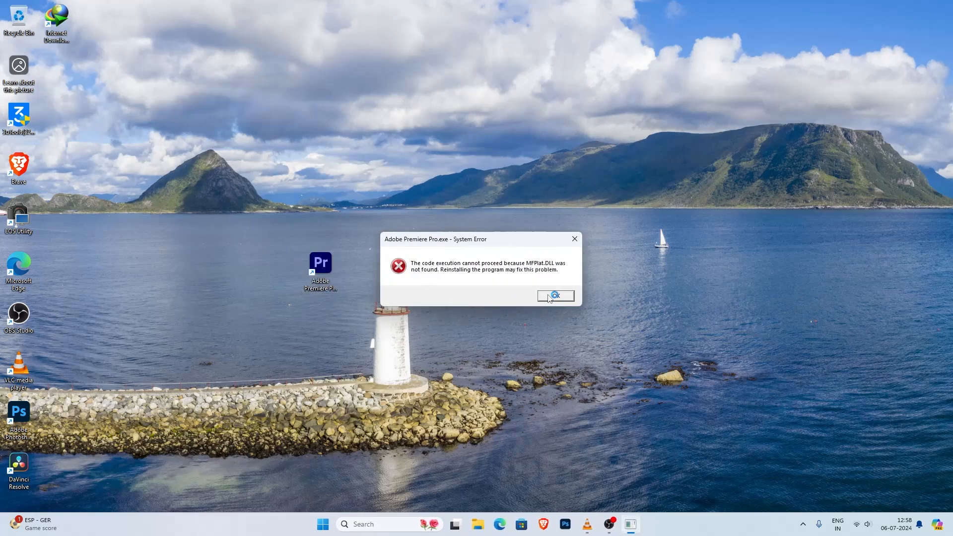
{"action": "left_click", "coordinate": [554, 295]}
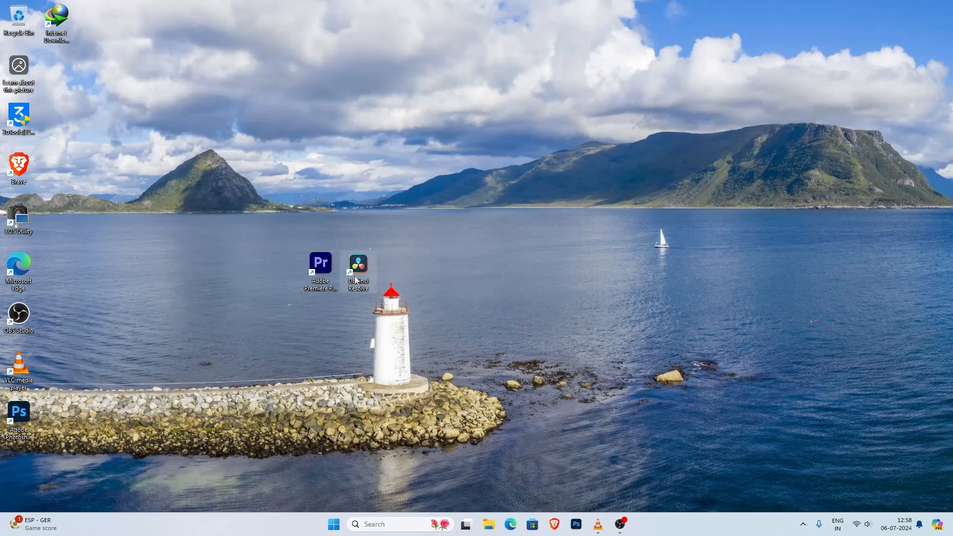
{"action": "double_click", "coordinate": [358, 265]}
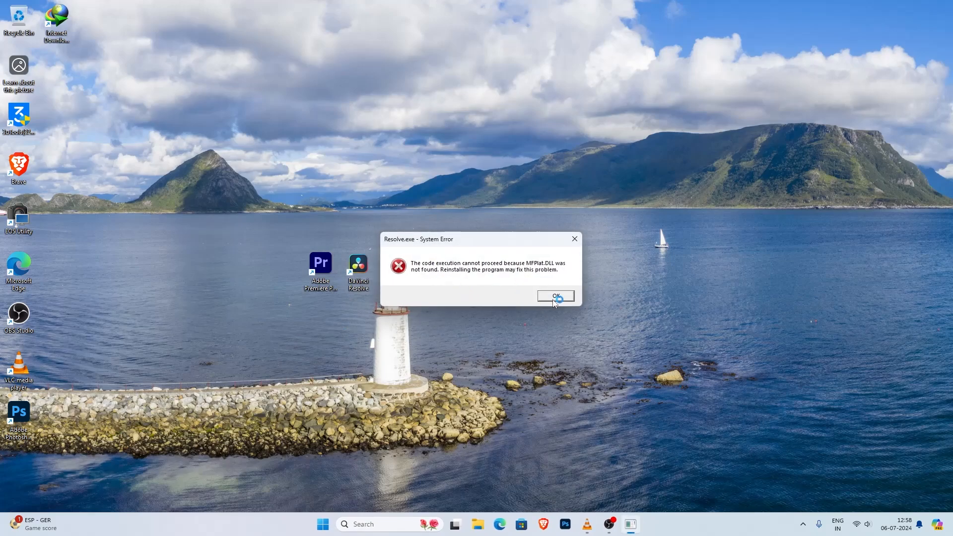
{"action": "left_click", "coordinate": [554, 296]}
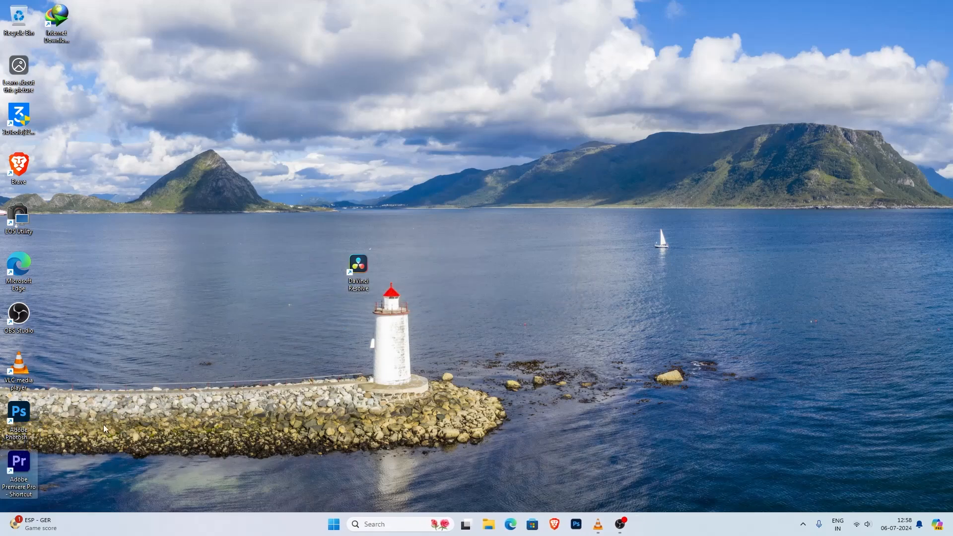
{"action": "left_click_drag", "start_coordinate": [358, 271], "coordinate": [56, 65]}
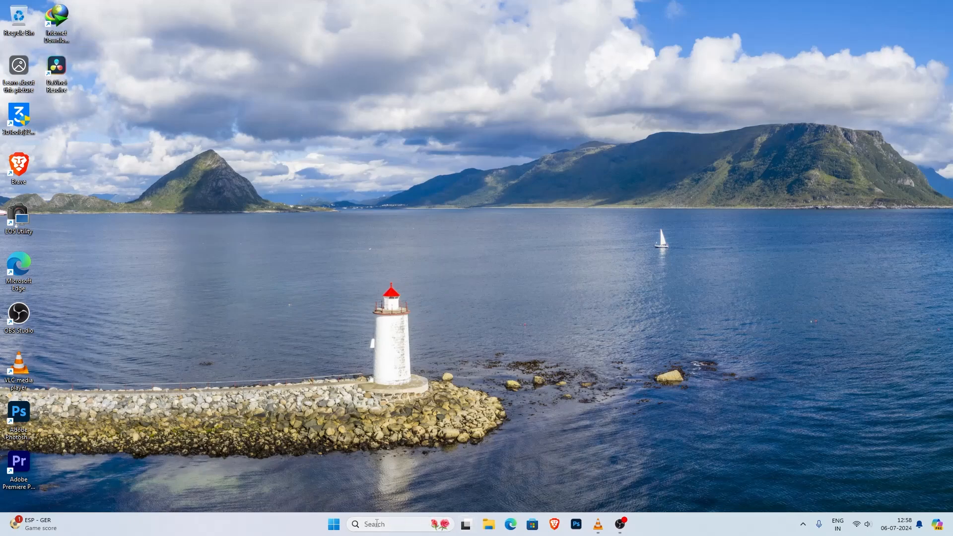
{"action": "mouse_move", "coordinate": [434, 517]}
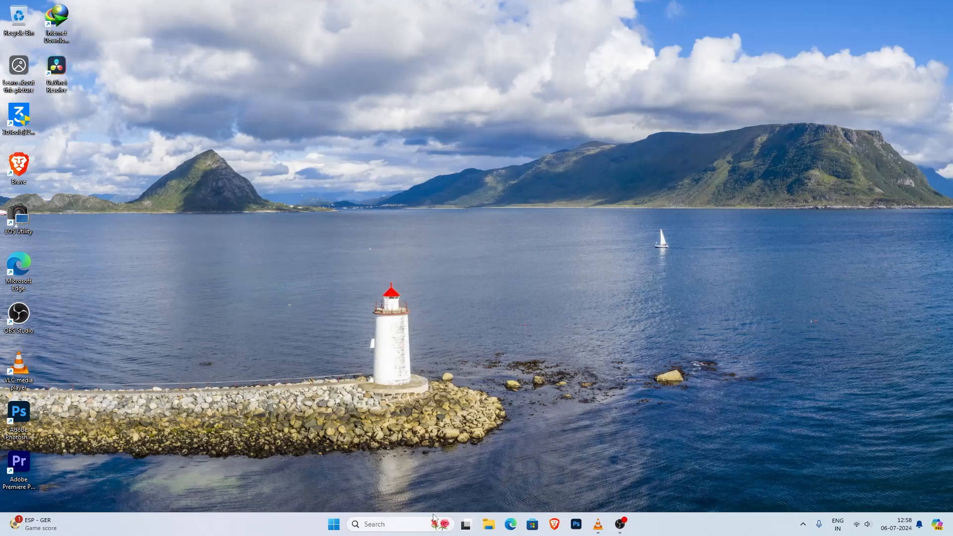
- Search 'settings' in Windows Search and open the Settings app
{"action": "type", "text": "sw"}
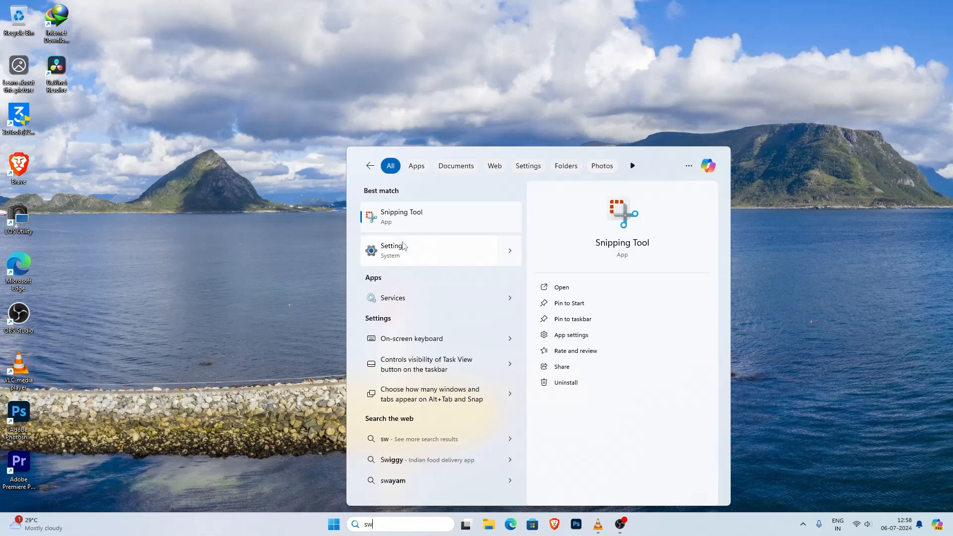
{"action": "type", "text": "settings"}
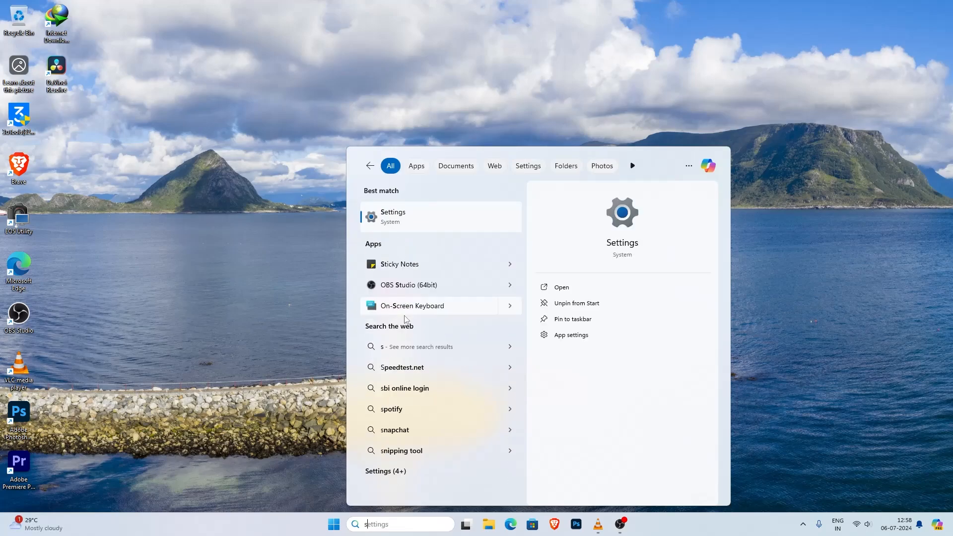
{"action": "left_click", "coordinate": [393, 216]}
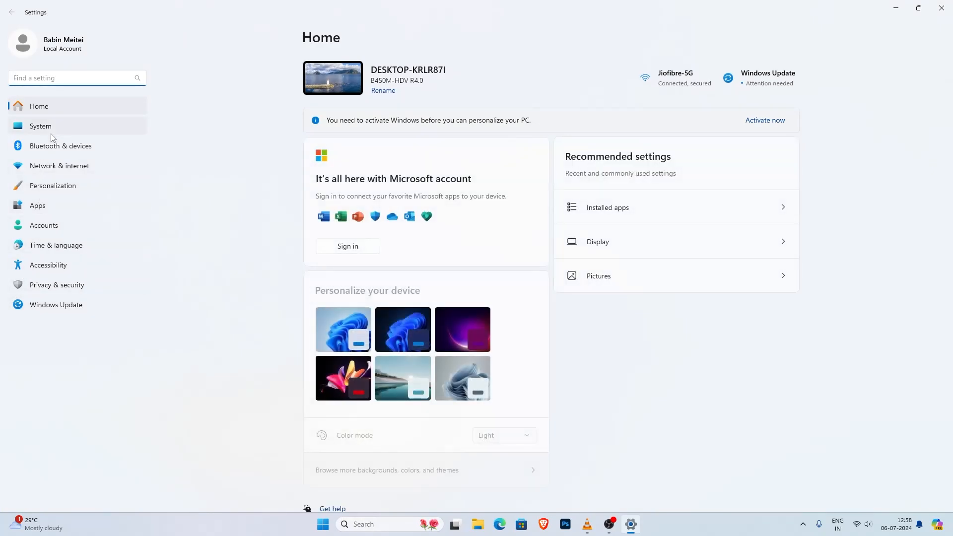
- Go to System, scroll down, and open Optional features
{"action": "left_click", "coordinate": [41, 126]}
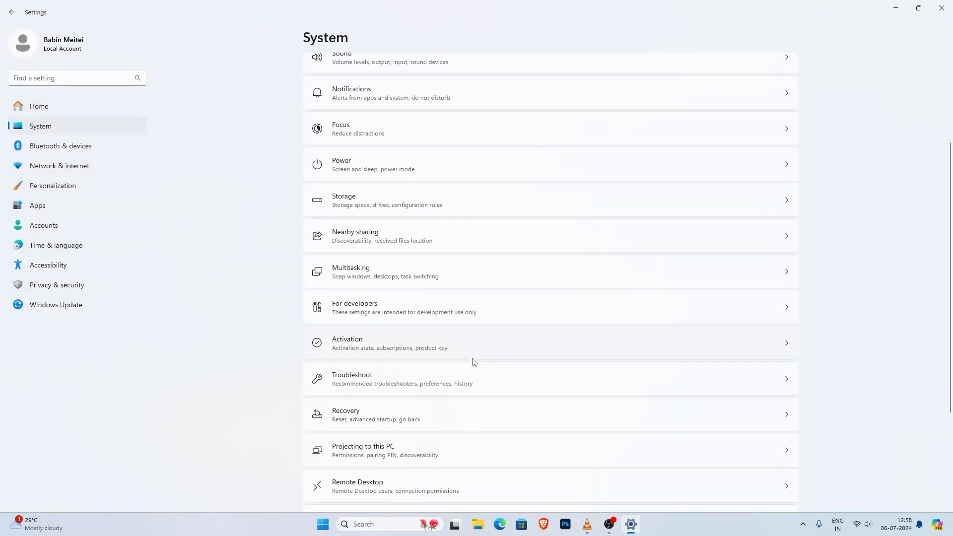
{"action": "scroll", "scroll_direction": "down", "scroll_amount": 3}
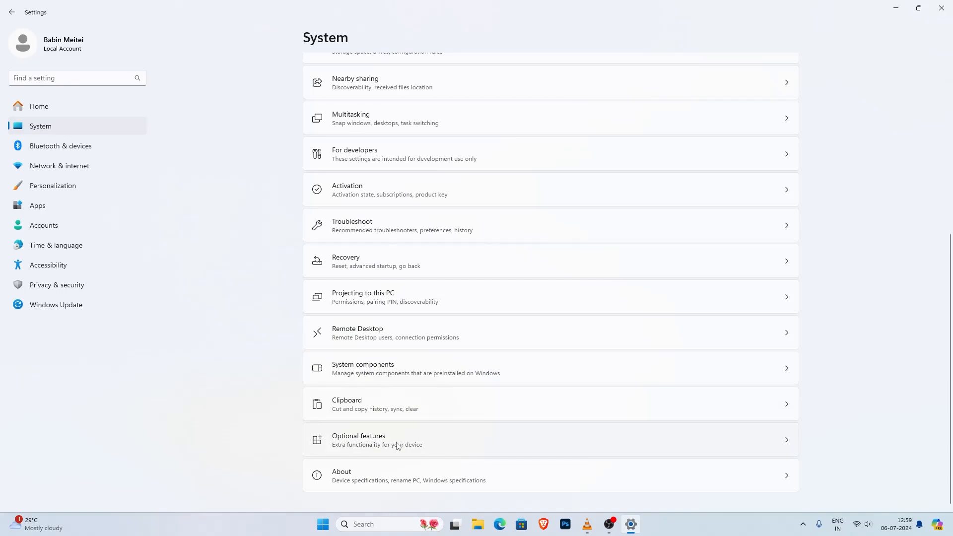
{"action": "left_click", "coordinate": [377, 439]}
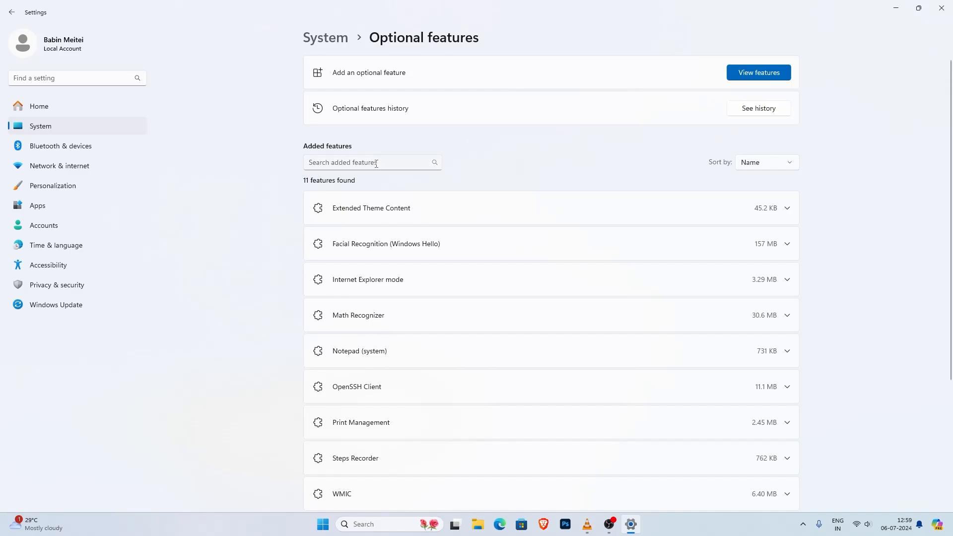
- Search added features for 'media pack', then open View features to add one
{"action": "left_click", "coordinate": [370, 162]}
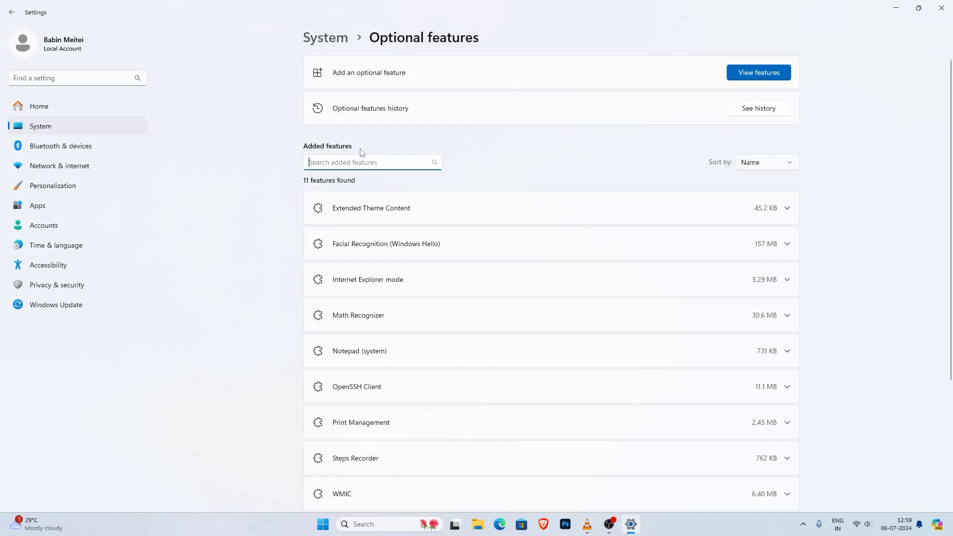
{"action": "type", "text": "media pa"}
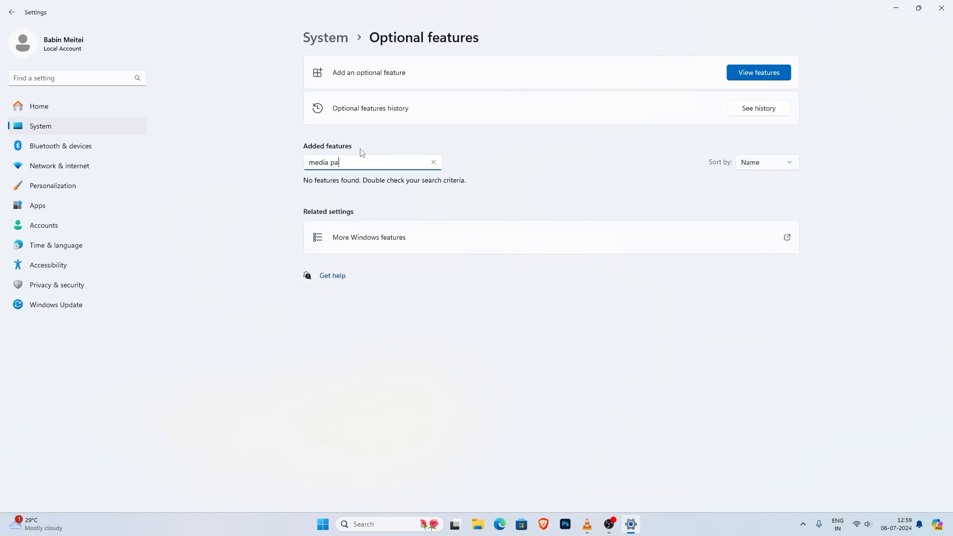
{"action": "type", "text": "ck"}
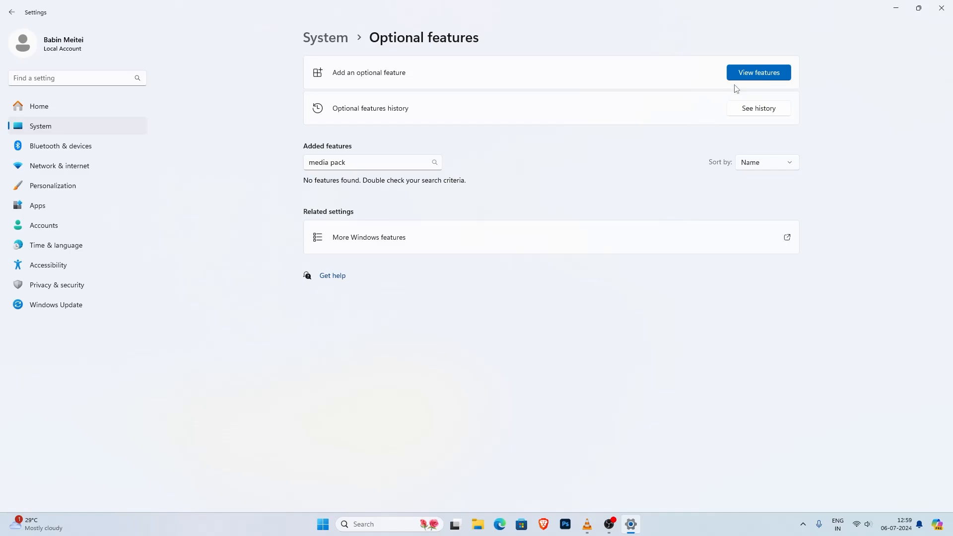
{"action": "mouse_move", "coordinate": [757, 73]}
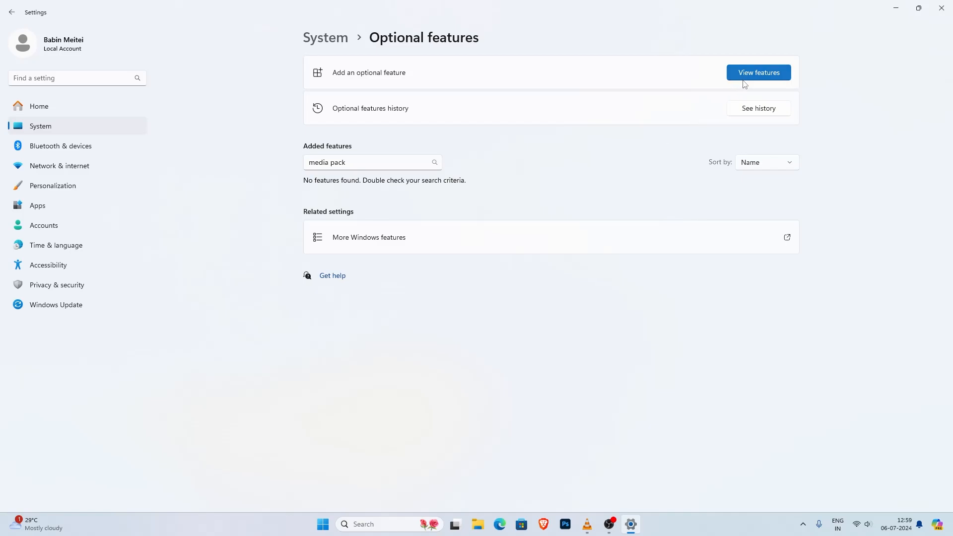
{"action": "left_click", "coordinate": [758, 73]}
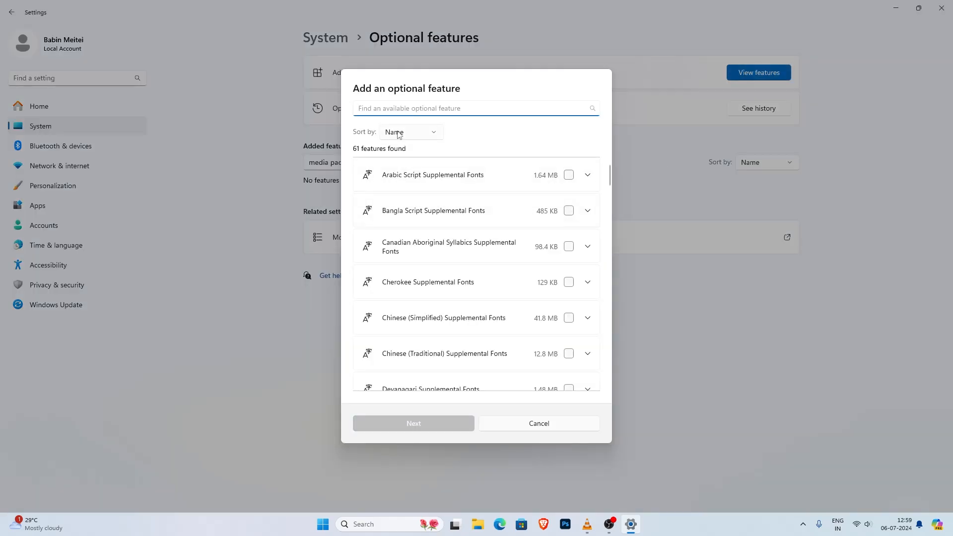
- Search 'media', select Media Feature Pack (84.3 MB), and confirm Next then Add
{"action": "type", "text": "media"}
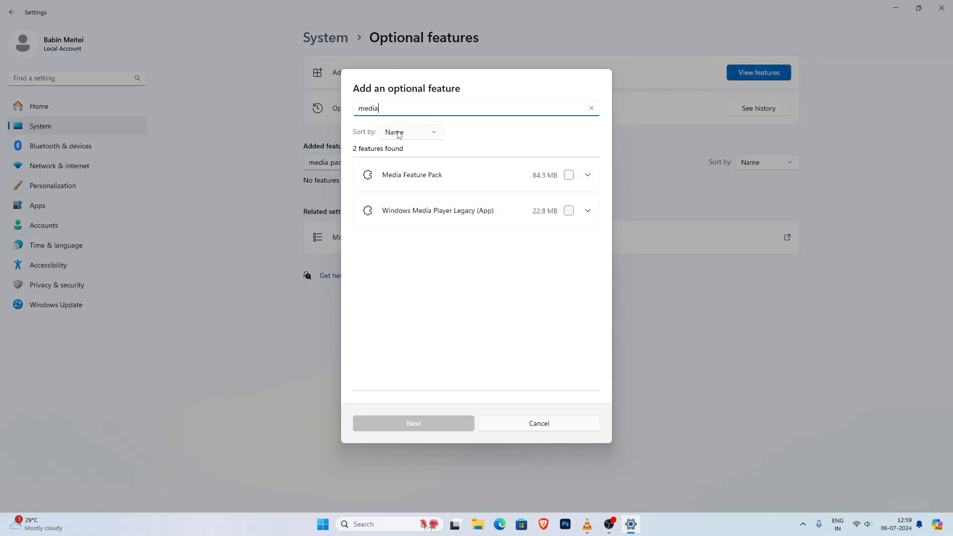
{"action": "mouse_move", "coordinate": [507, 151]}
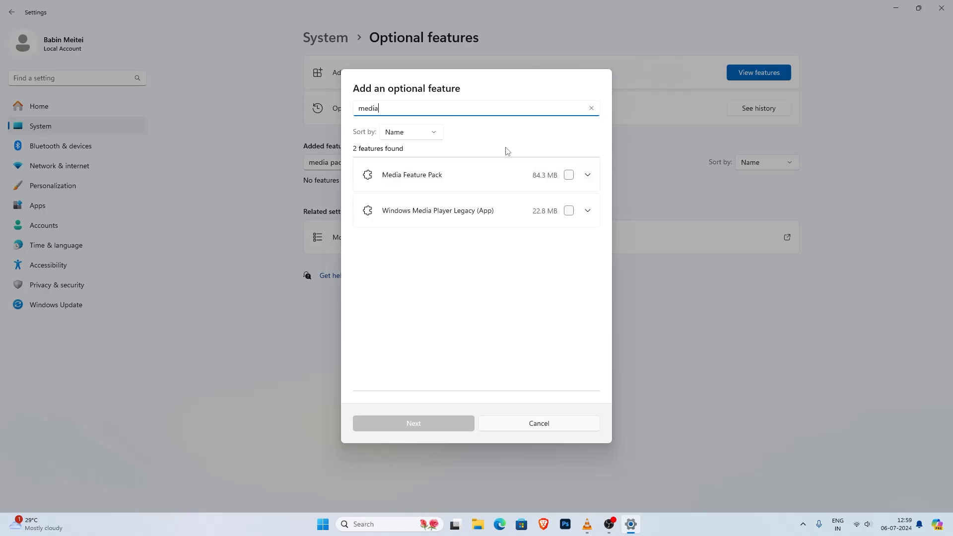
{"action": "mouse_move", "coordinate": [468, 186]}
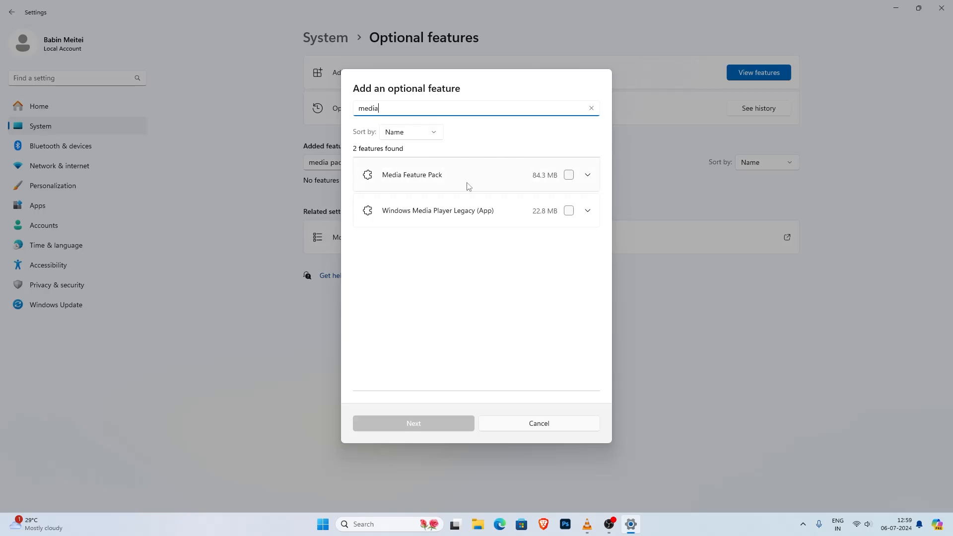
{"action": "left_click", "coordinate": [568, 175]}
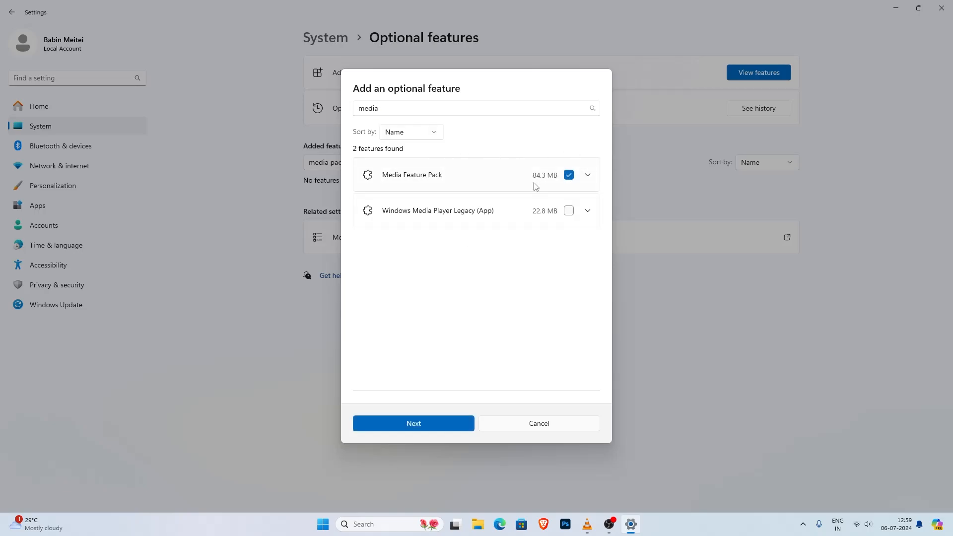
{"action": "left_click", "coordinate": [413, 423]}
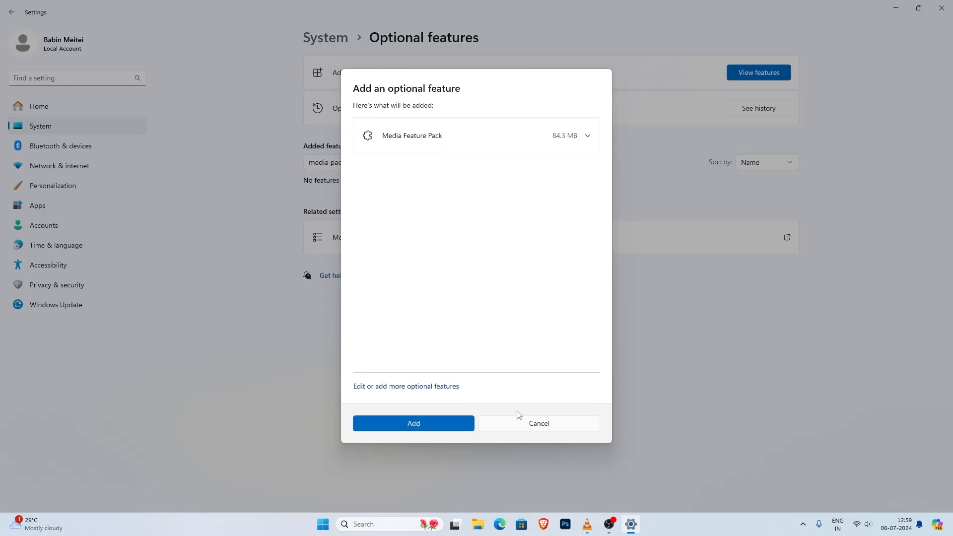
{"action": "left_click", "coordinate": [414, 423]}
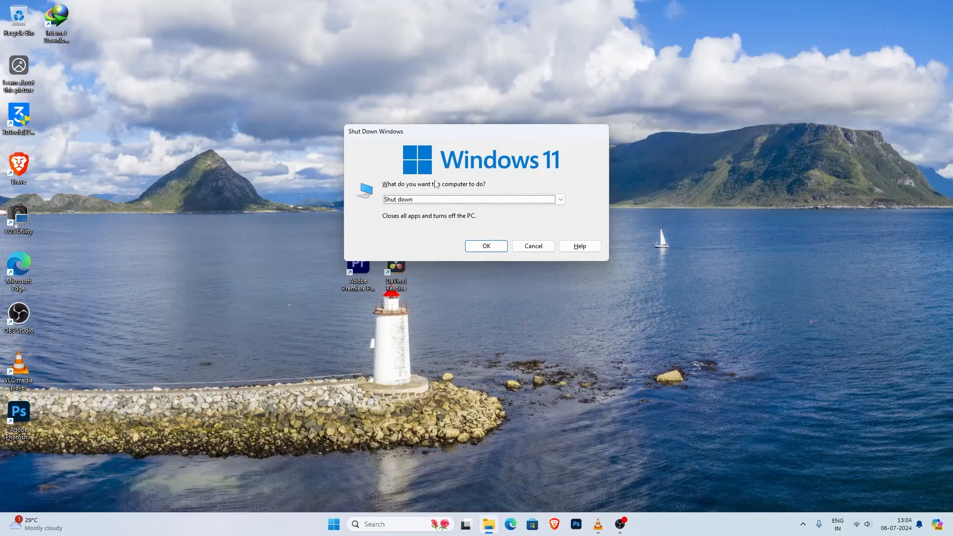
- Choose the power-off action in the Shut Down Windows dialog
{"action": "left_click", "coordinate": [485, 246]}
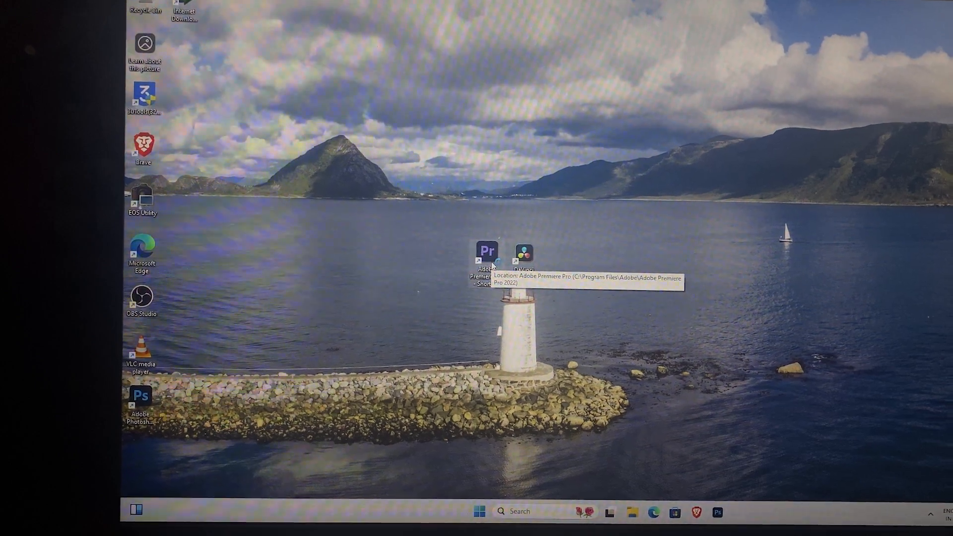
- Relaunch Premiere Pro and DaVinci Resolve, reaching the Resolve 18.6 welcome screen
{"action": "double_click", "coordinate": [487, 251]}
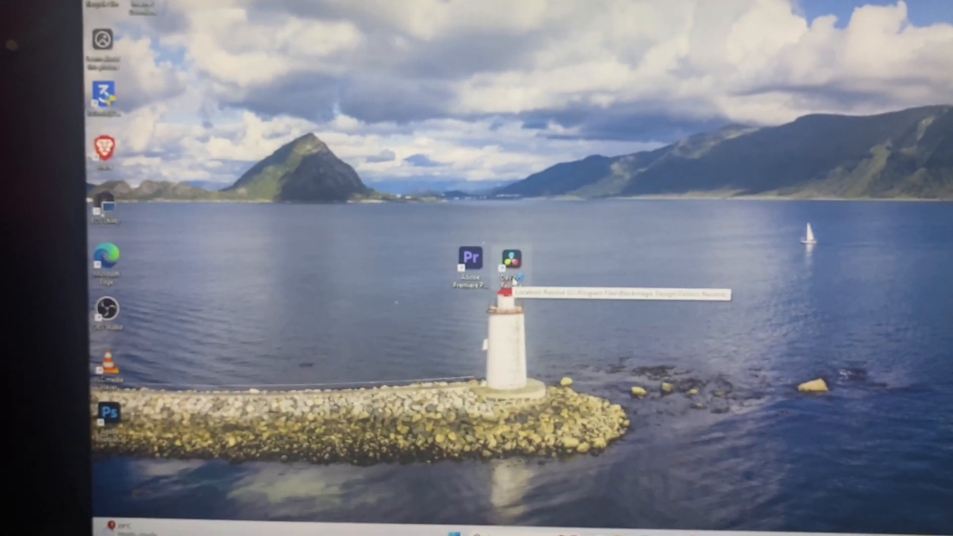
{"action": "double_click", "coordinate": [511, 259]}
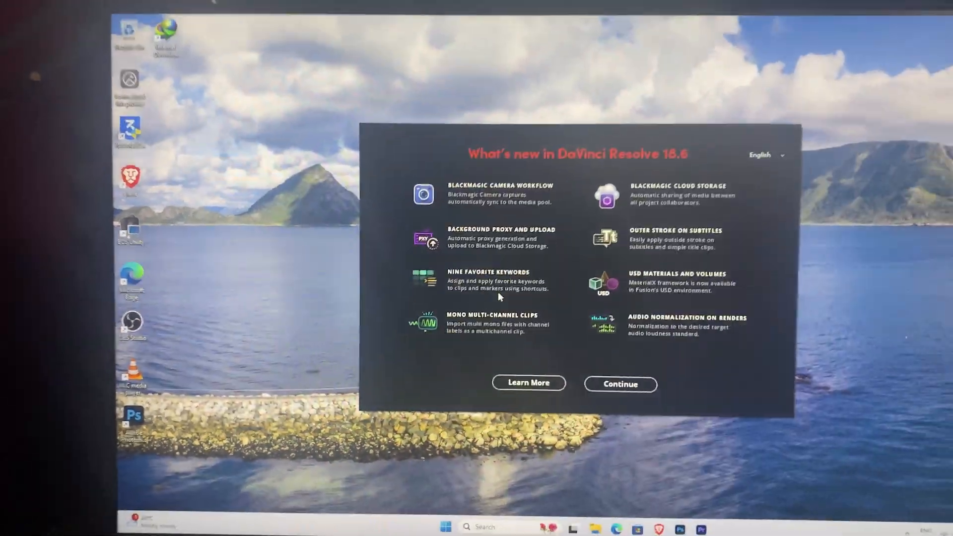